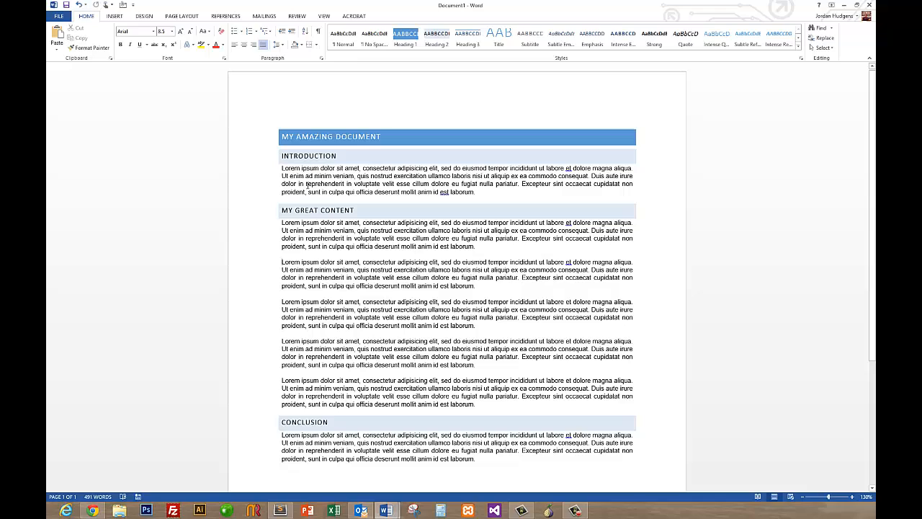
pyautogui.moveTo(301, 184)
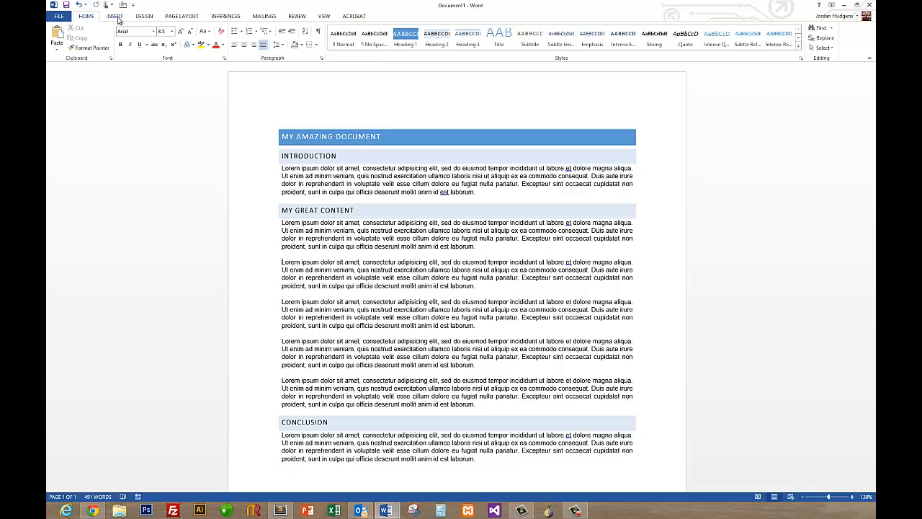
# Insert a built-in text box beside the paragraphs under My Great Content.
pyautogui.click(115, 16)
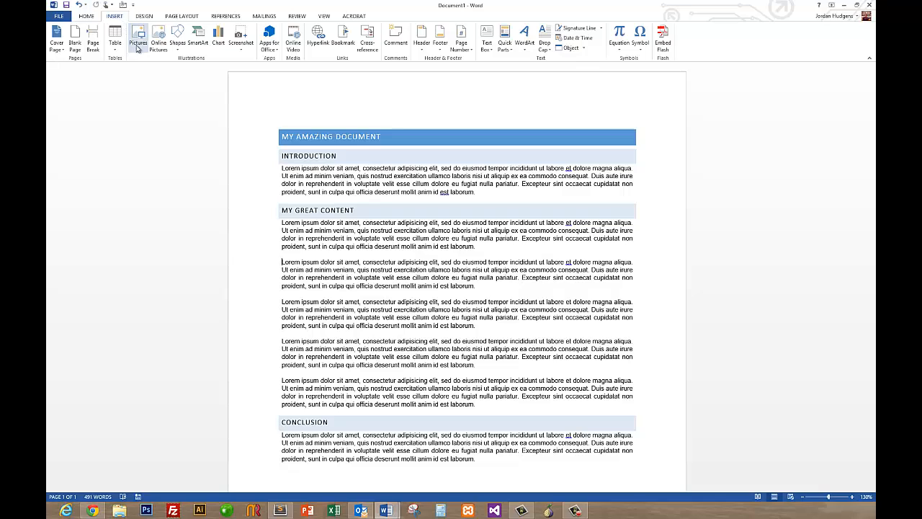
pyautogui.moveTo(487, 36)
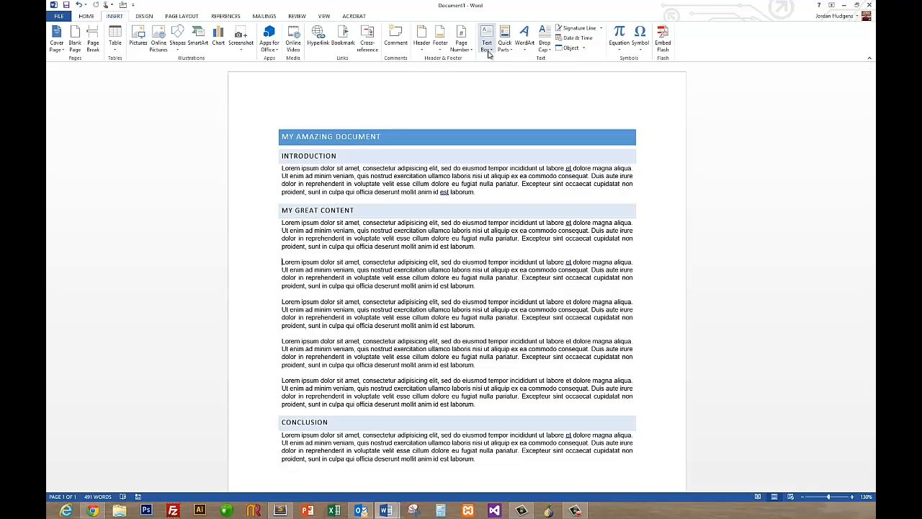
pyautogui.moveTo(487, 33)
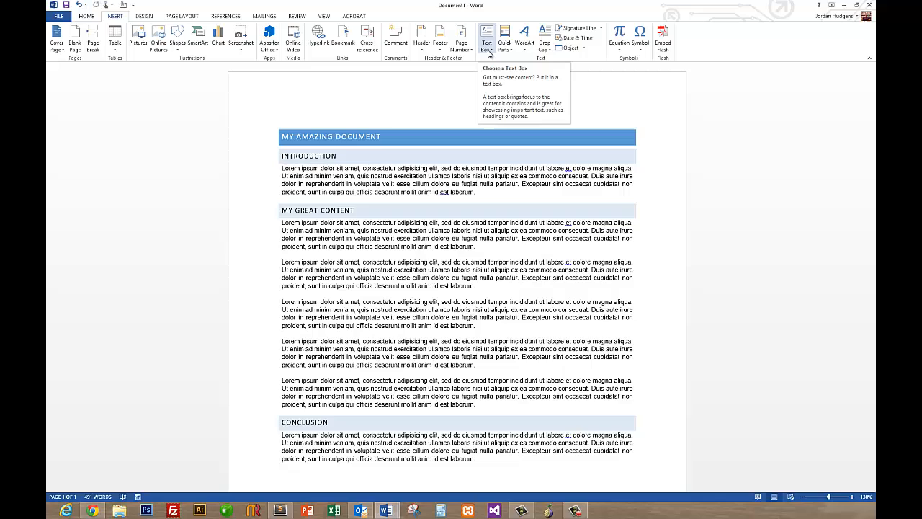
pyautogui.click(487, 33)
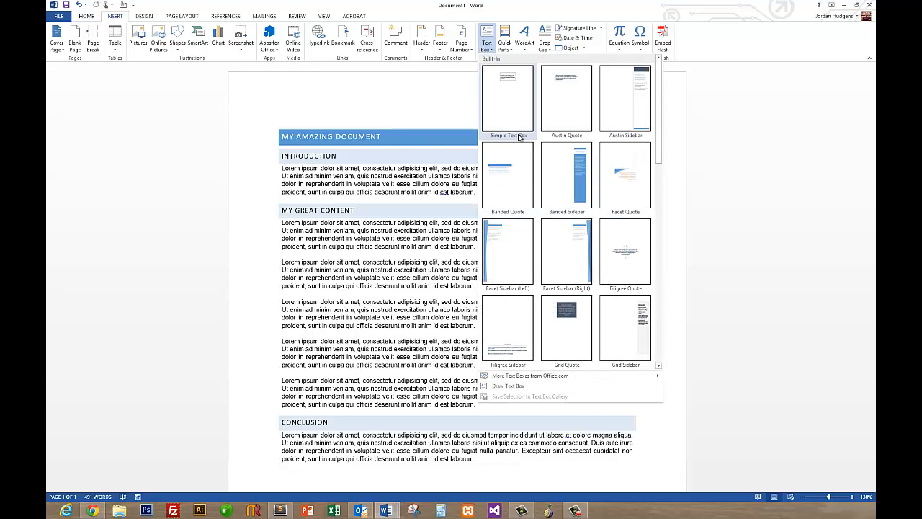
pyautogui.moveTo(535, 328)
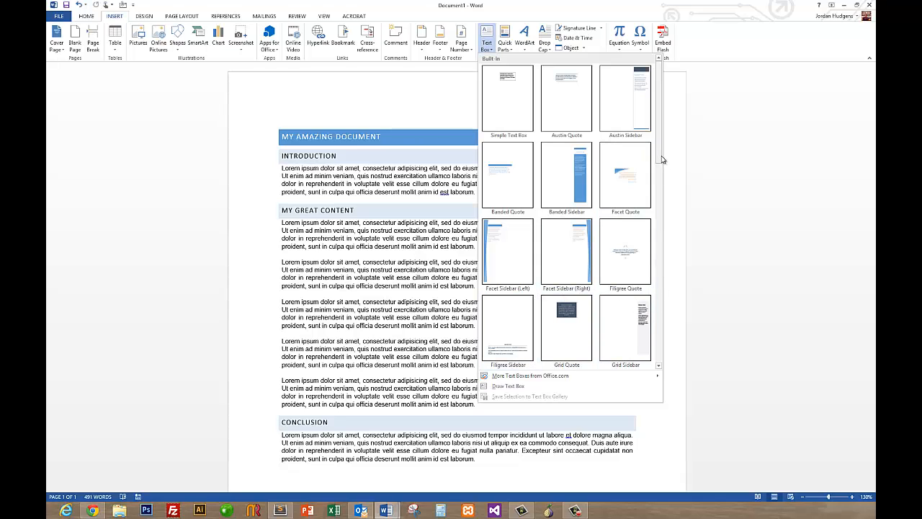
pyautogui.scroll(-3)
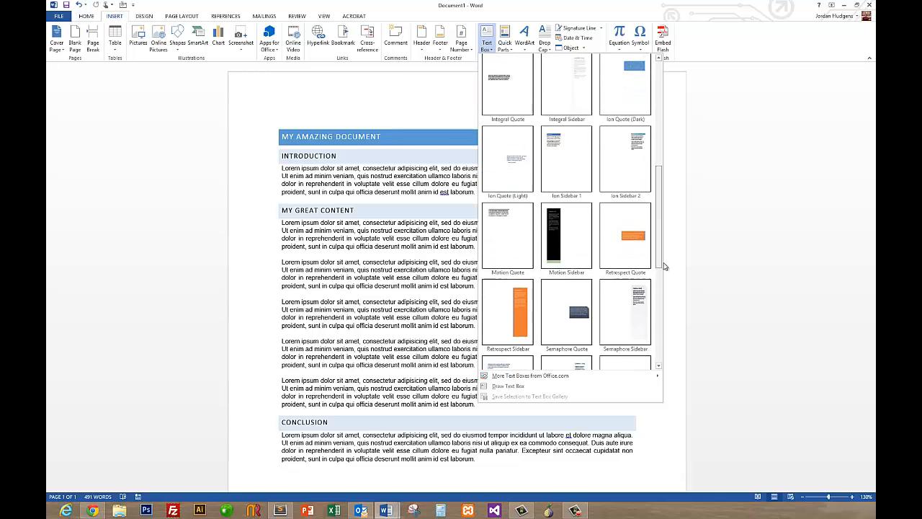
pyautogui.scroll(-3)
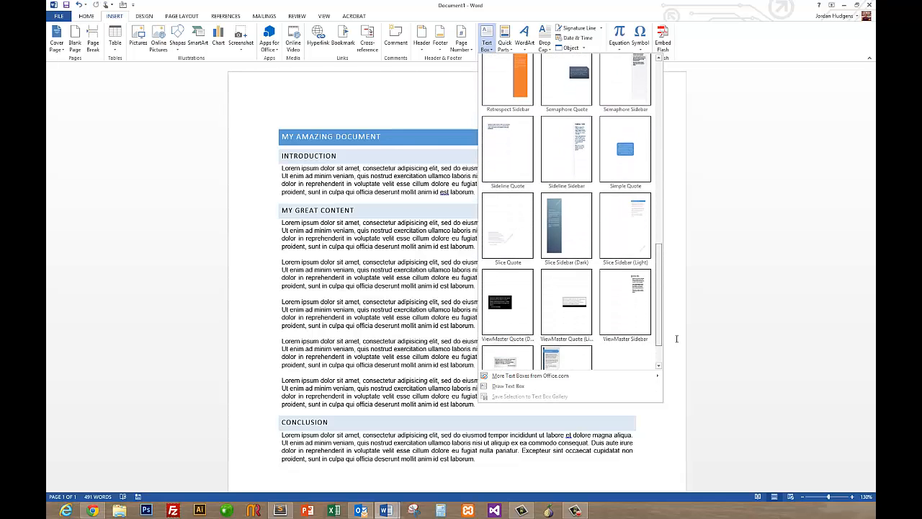
pyautogui.scroll(-3)
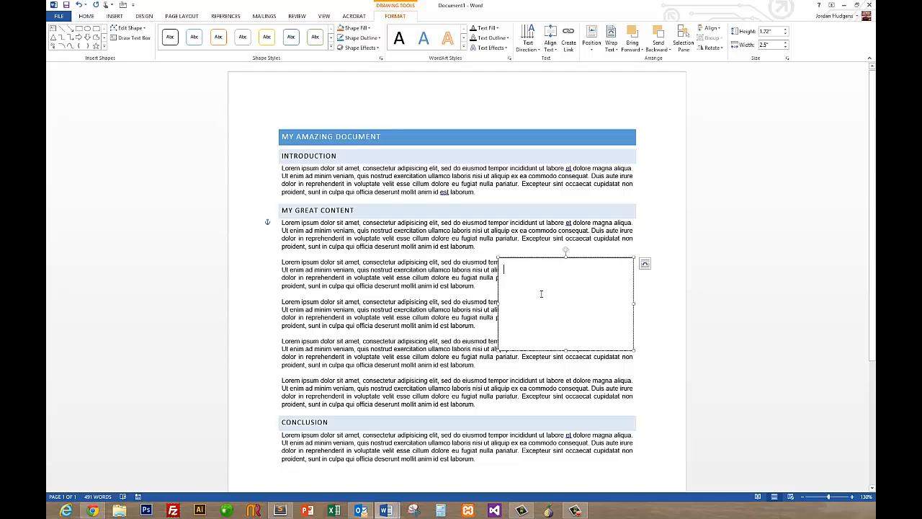
# Type "My great quote" with a John Smith attribution line and center them.
pyautogui.write('"My')
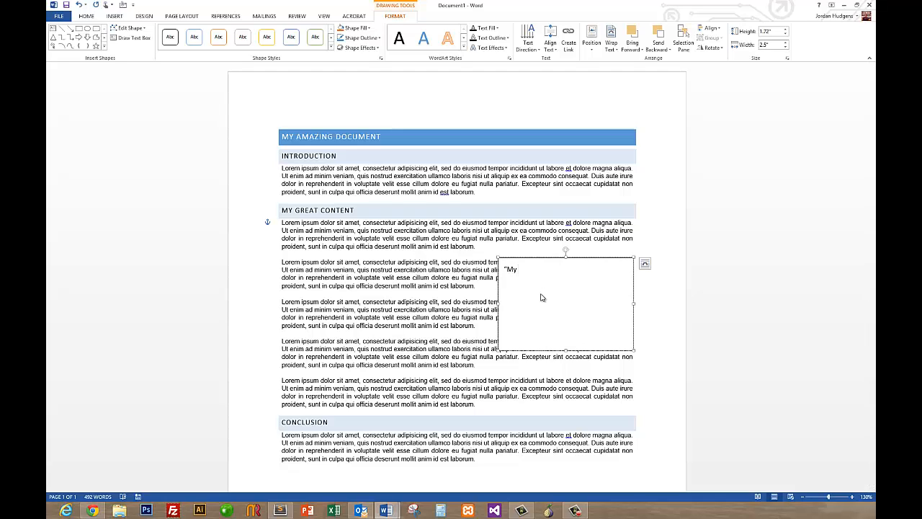
pyautogui.write('great quote')
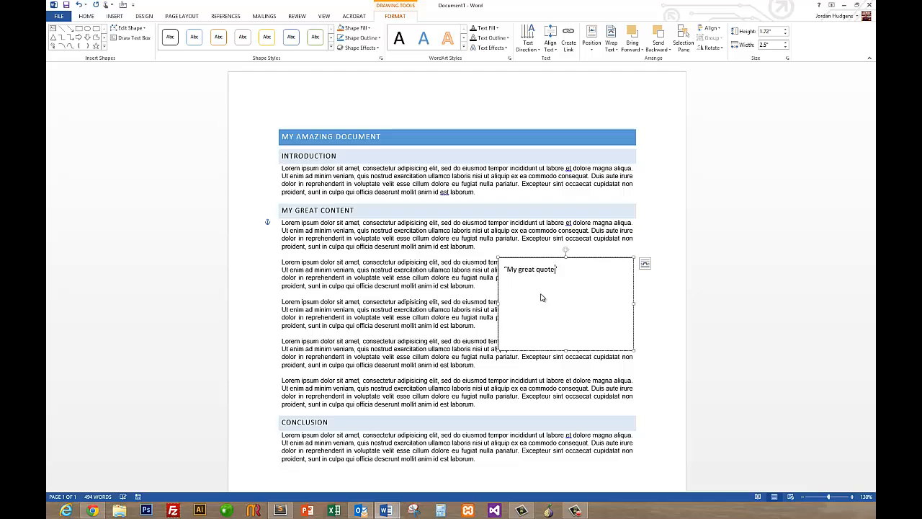
pyautogui.press('enter')
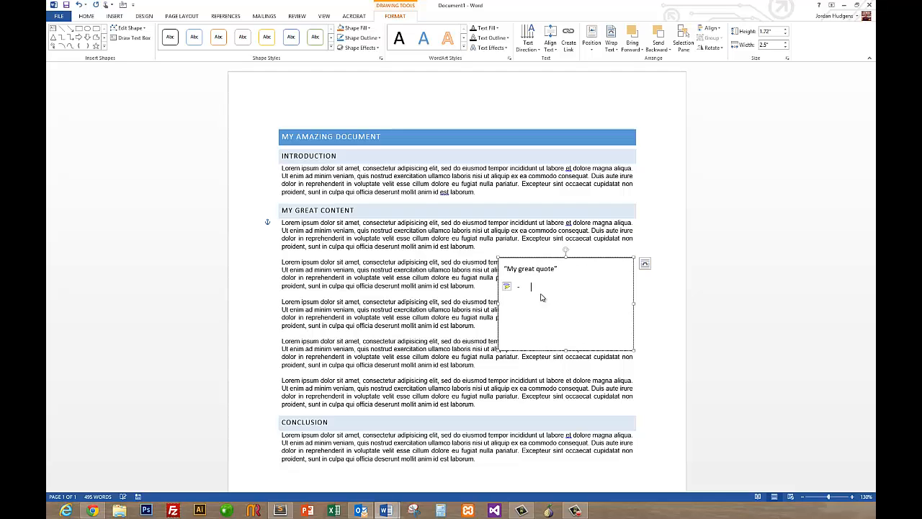
pyautogui.write('John Smi')
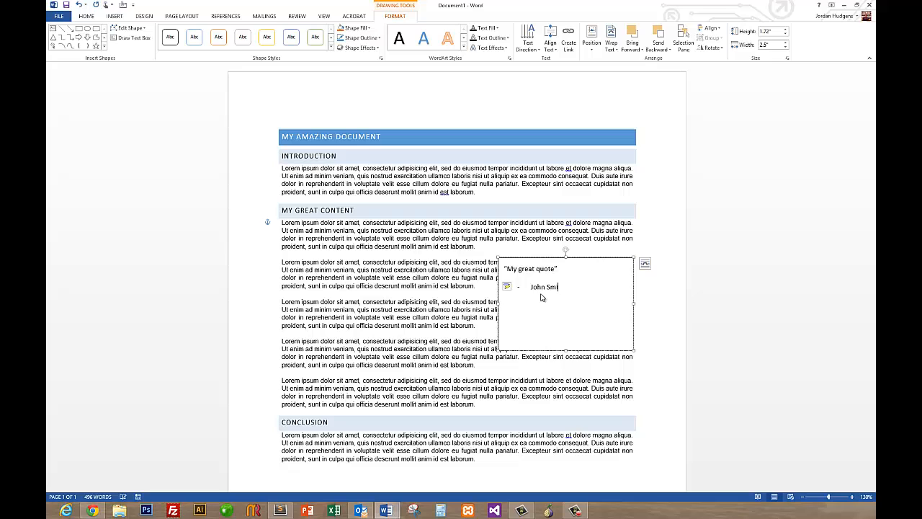
pyautogui.write('th')
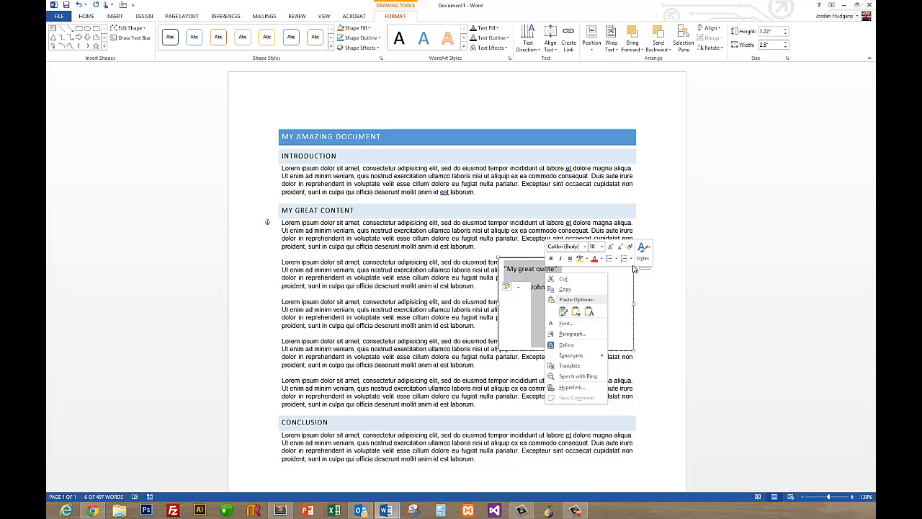
pyautogui.moveTo(423, 204)
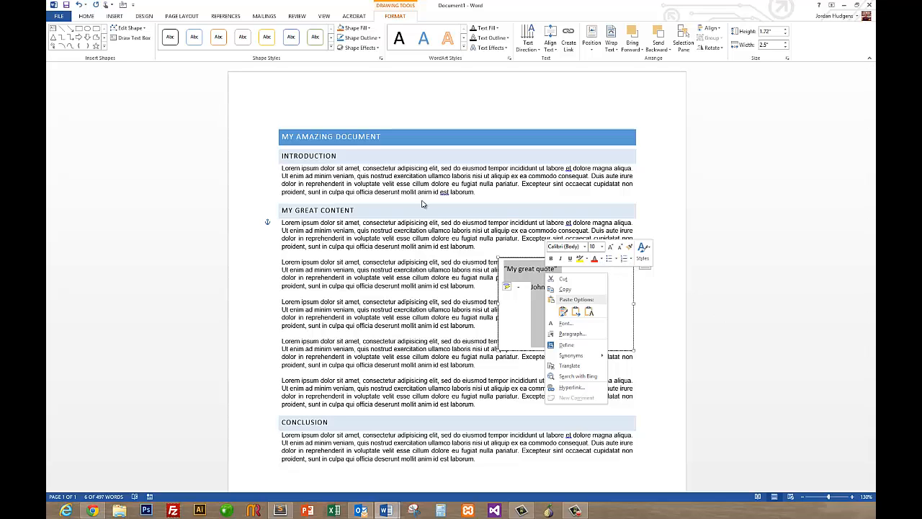
pyautogui.click(86, 16)
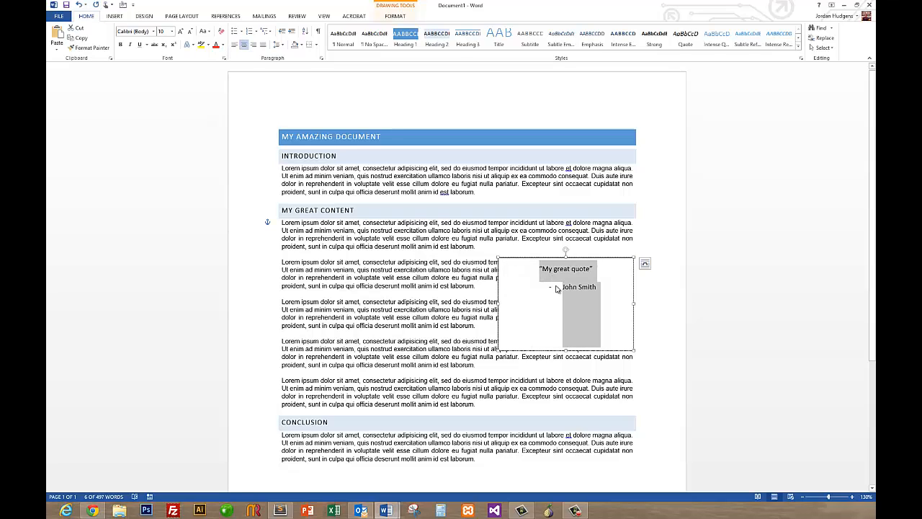
pyautogui.moveTo(566, 349)
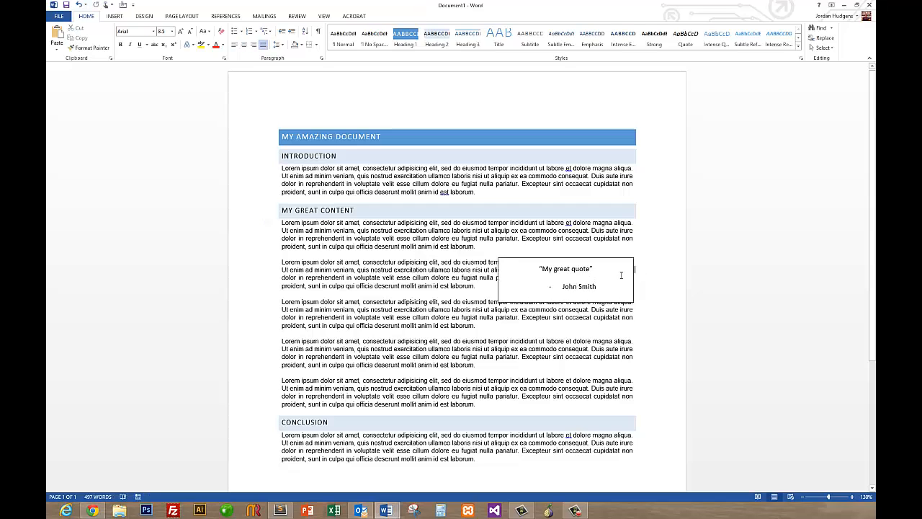
pyautogui.click(644, 266)
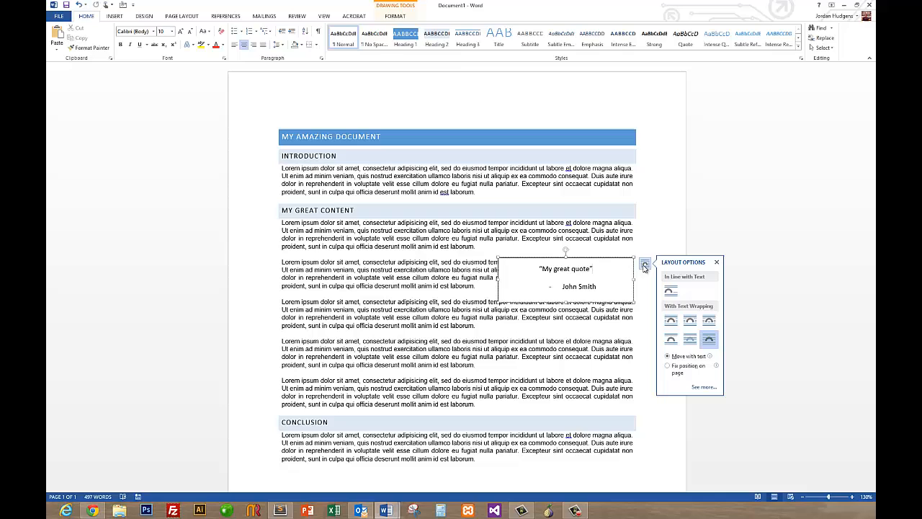
pyautogui.click(670, 320)
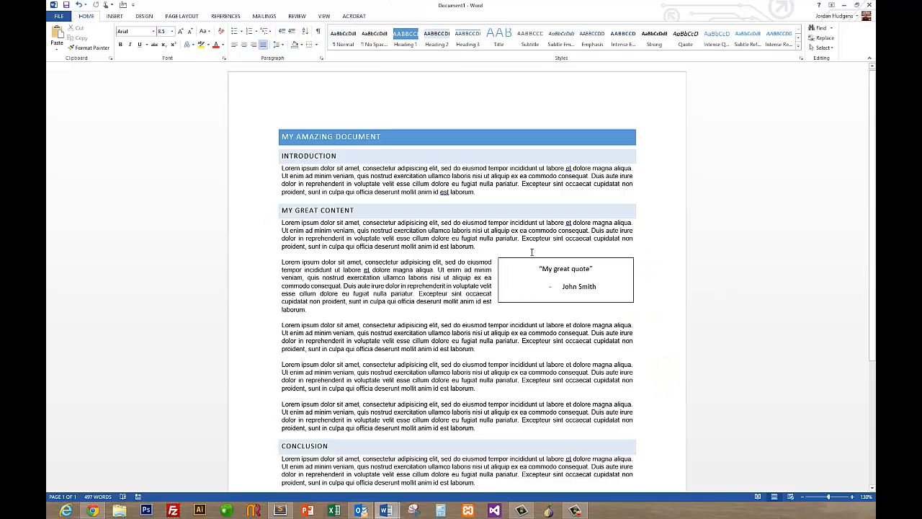
pyautogui.click(566, 280)
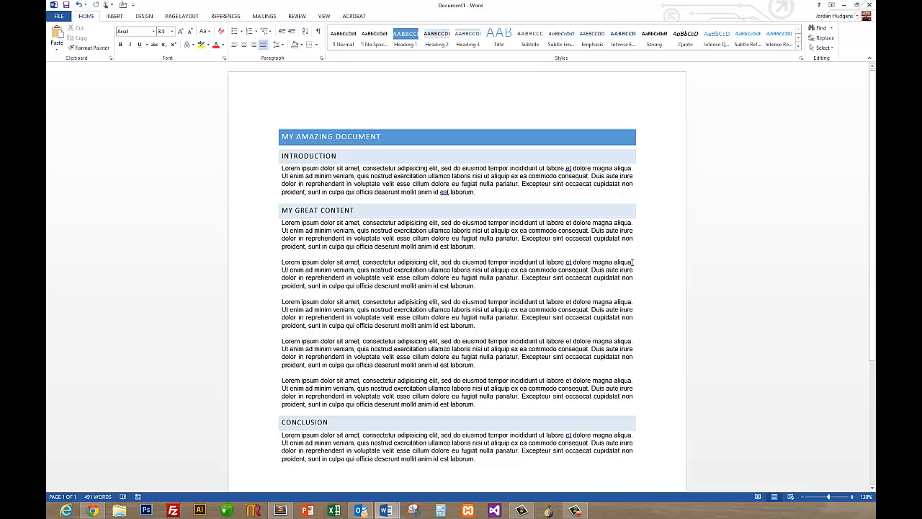
pyautogui.moveTo(550, 248)
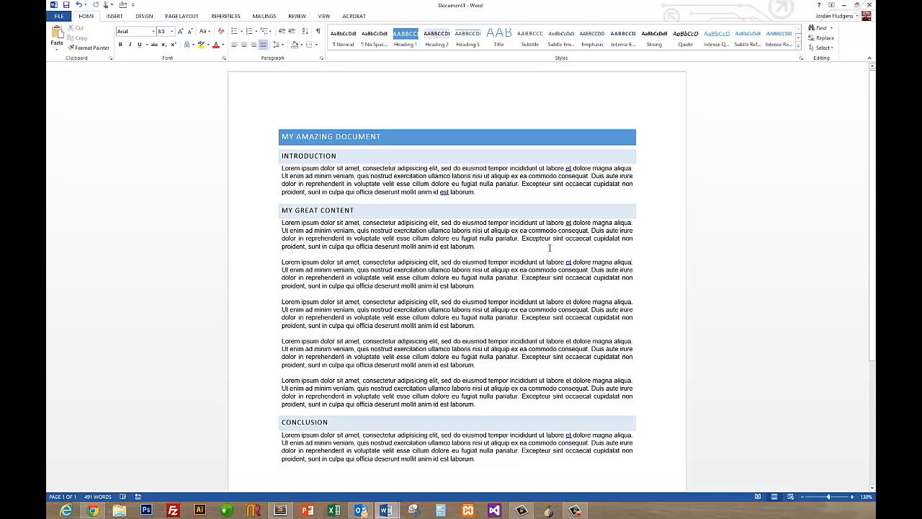
pyautogui.moveTo(489, 265)
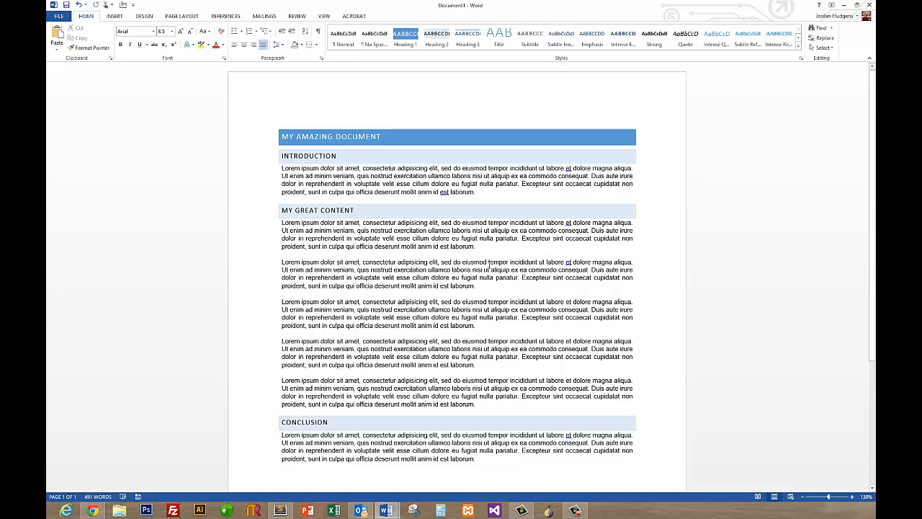
# Insert a Banded Quote text box, move it right of the paragraph, and clear its placeholder.
pyautogui.click(114, 16)
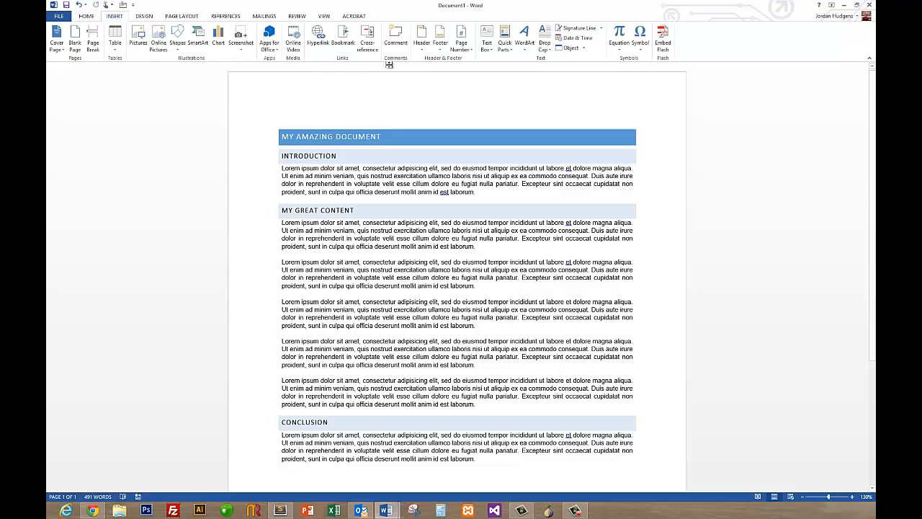
pyautogui.click(487, 34)
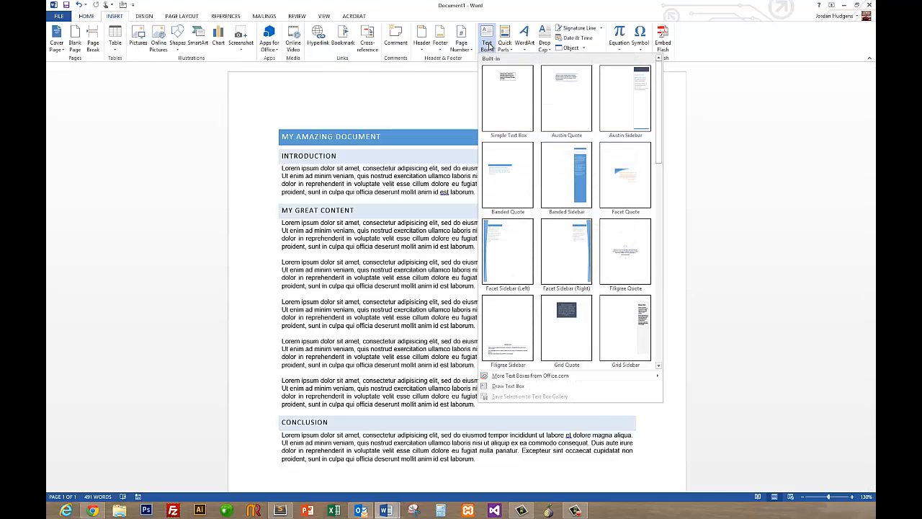
pyautogui.moveTo(507, 173)
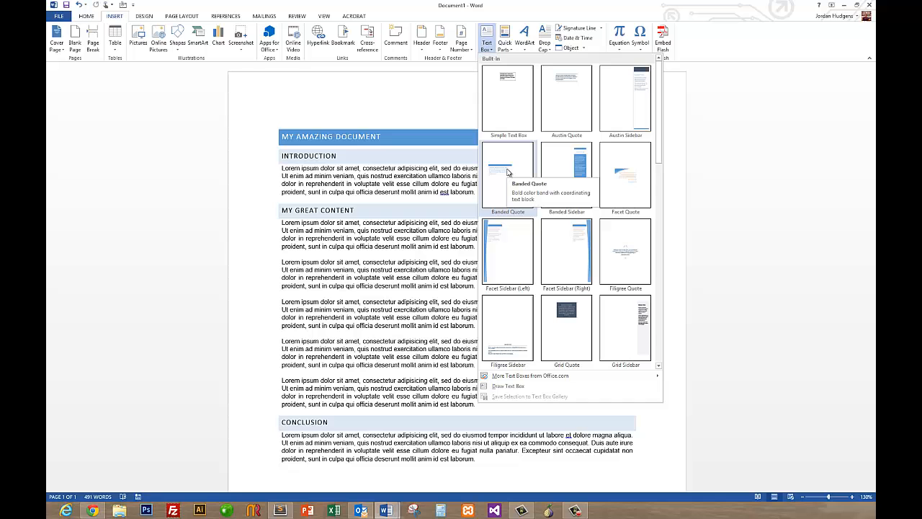
pyautogui.click(508, 173)
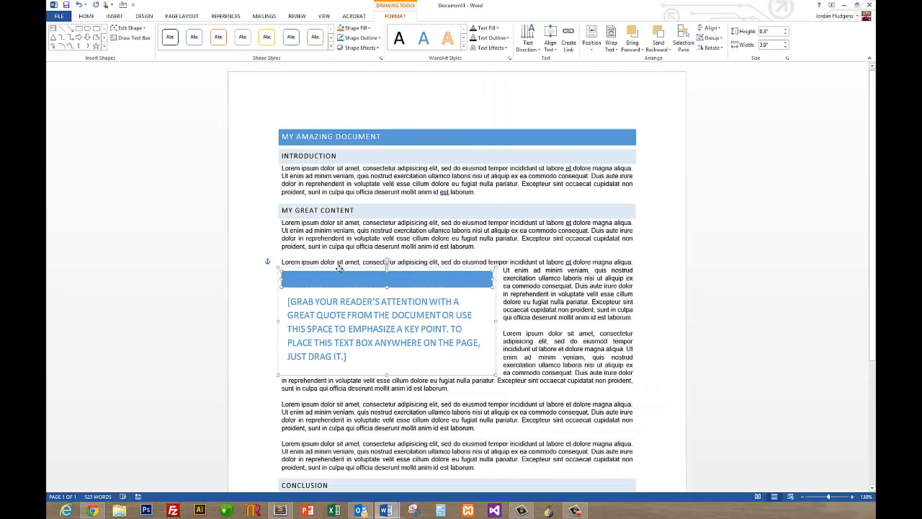
pyautogui.moveTo(387, 278); pyautogui.dragTo(517, 330)
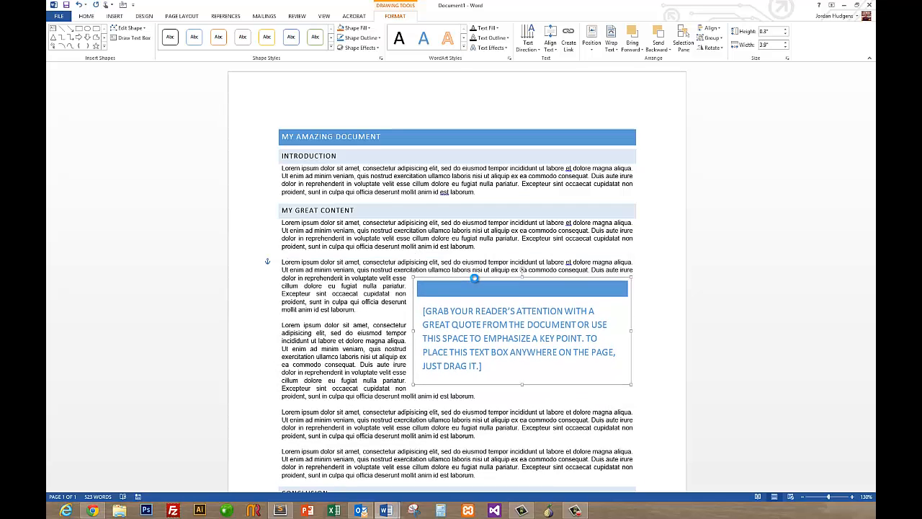
pyautogui.moveTo(475, 279); pyautogui.dragTo(475, 279)
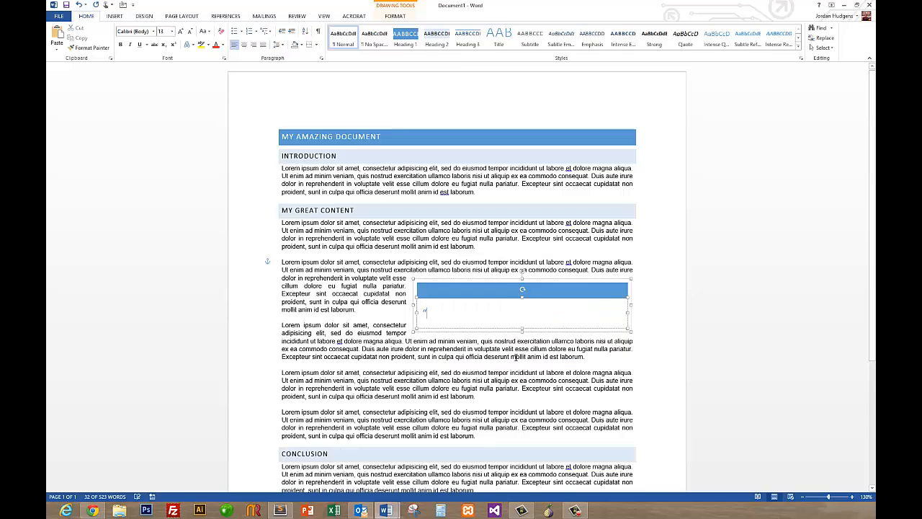
# Enter "MY GREAT QUOTE" with a JOHN SMITH attribution and narrow the quote box.
pyautogui.write('"MY GREAT')
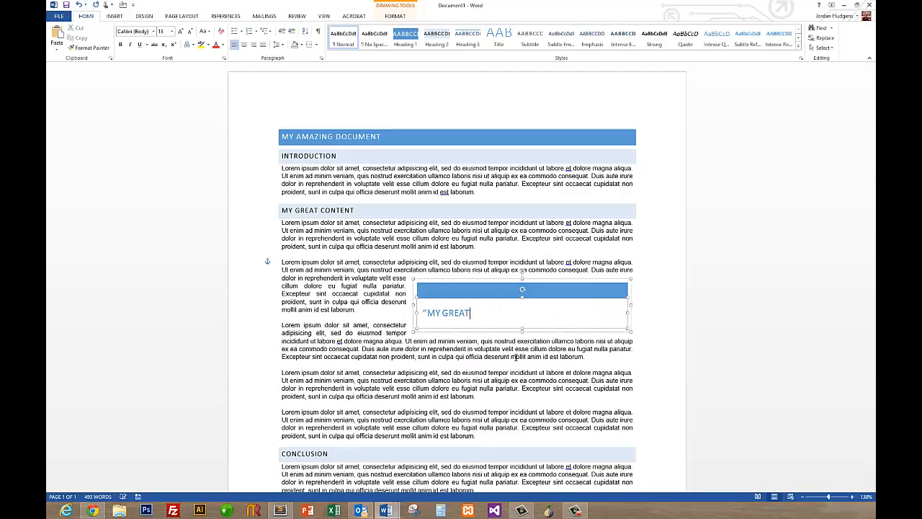
pyautogui.write('QUOTE"')
pyautogui.write('- ')
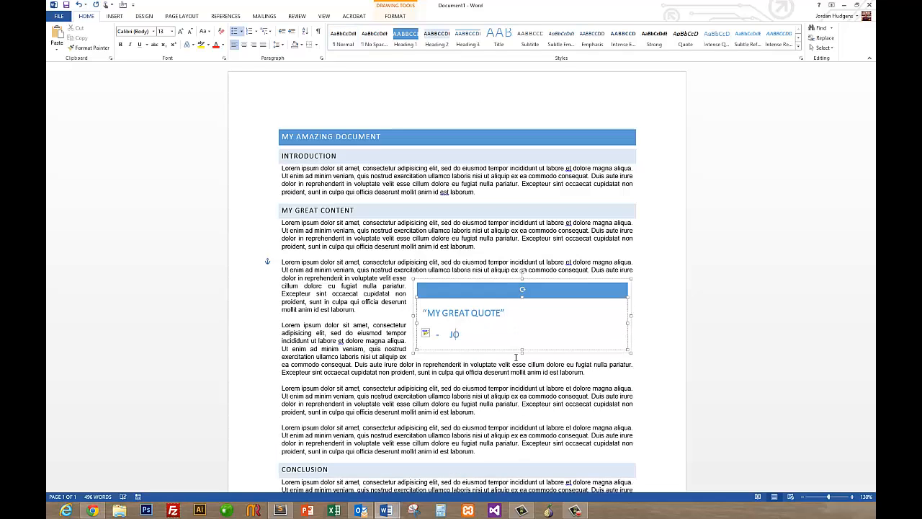
pyautogui.write('JOHN SMITH')
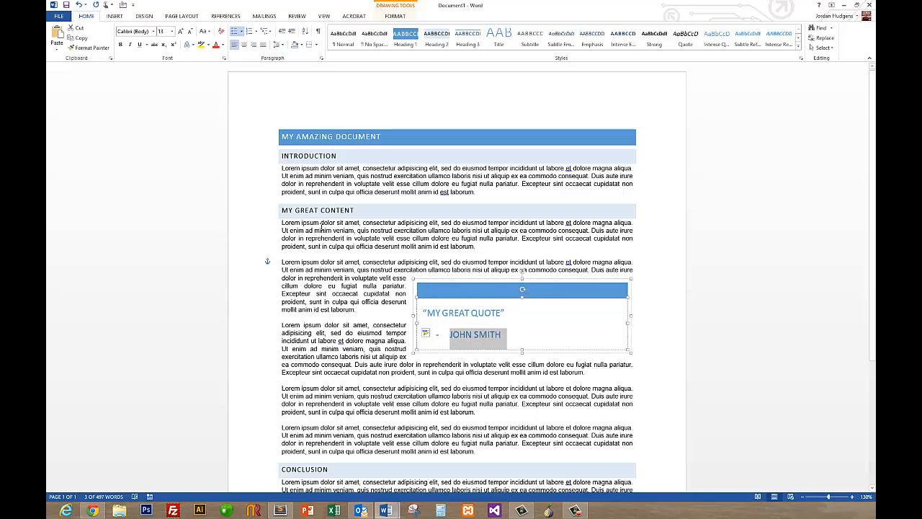
pyautogui.moveTo(242, 57)
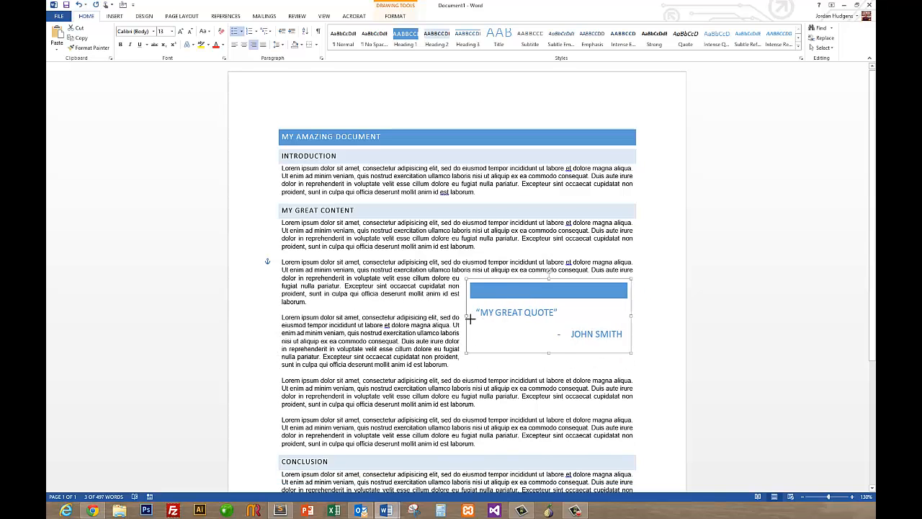
pyautogui.moveTo(549, 290); pyautogui.dragTo(561, 289)
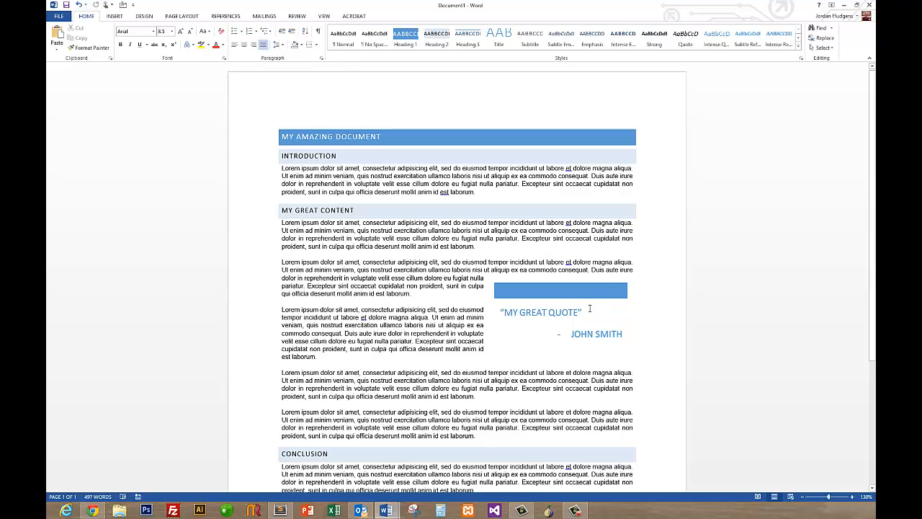
pyautogui.moveTo(480, 245)
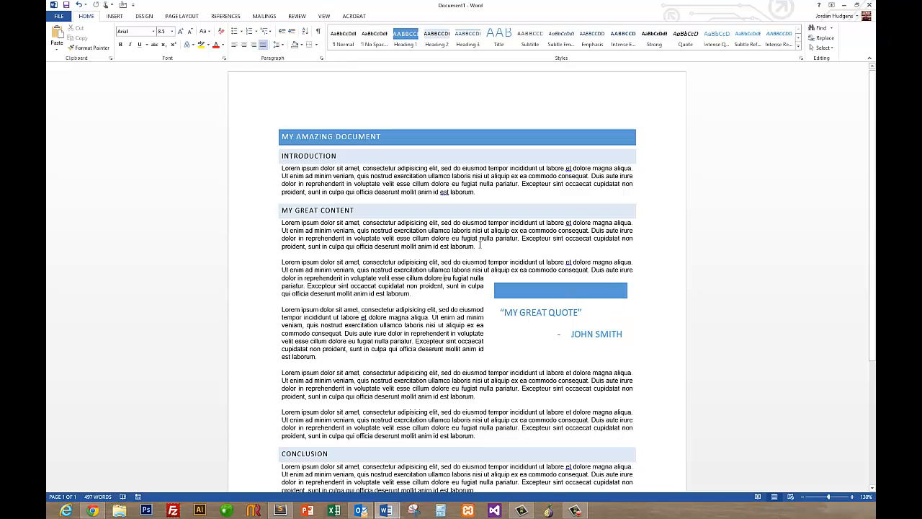
# Select a lorem ipsum body paragraph to copy into the quote box.
pyautogui.moveTo(281, 222); pyautogui.dragTo(481, 247)
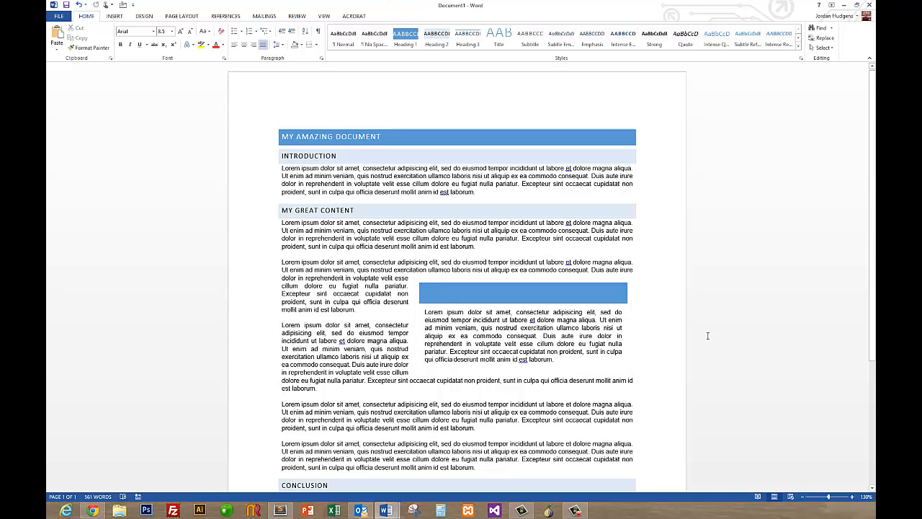
pyautogui.moveTo(712, 336)
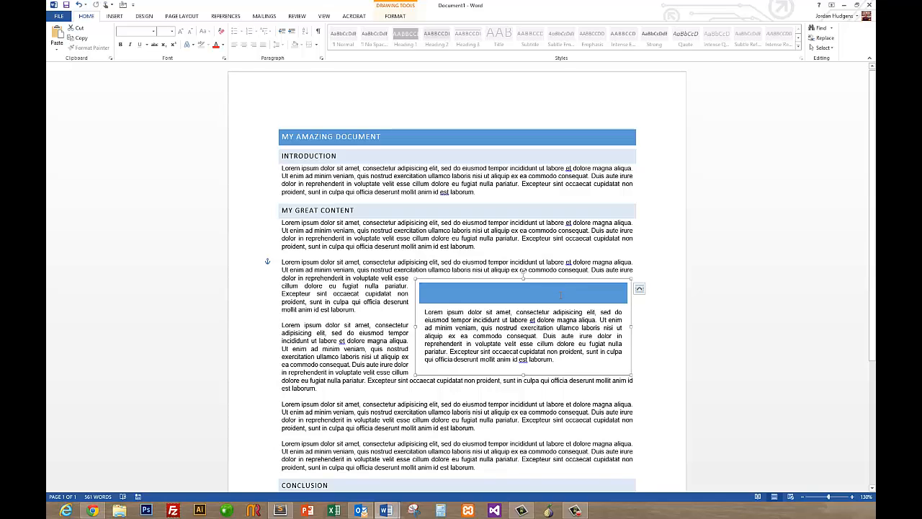
pyautogui.click(522, 295)
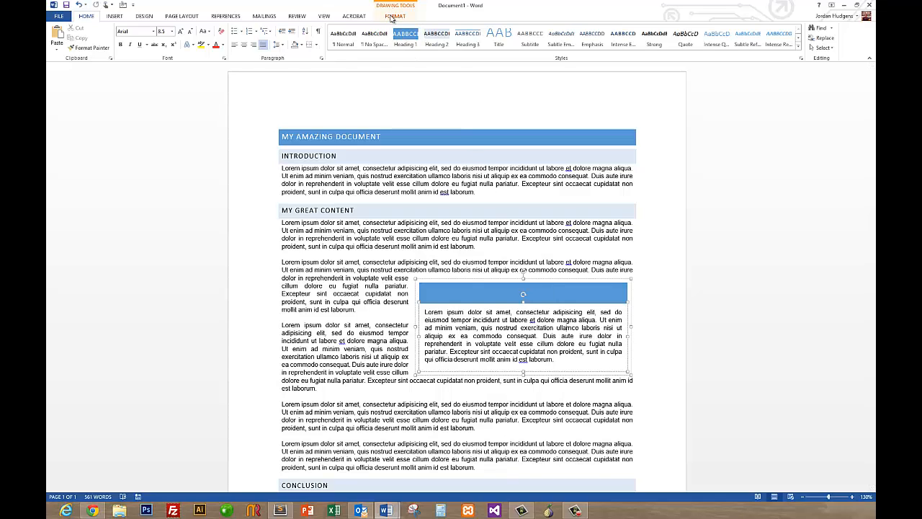
pyautogui.click(396, 16)
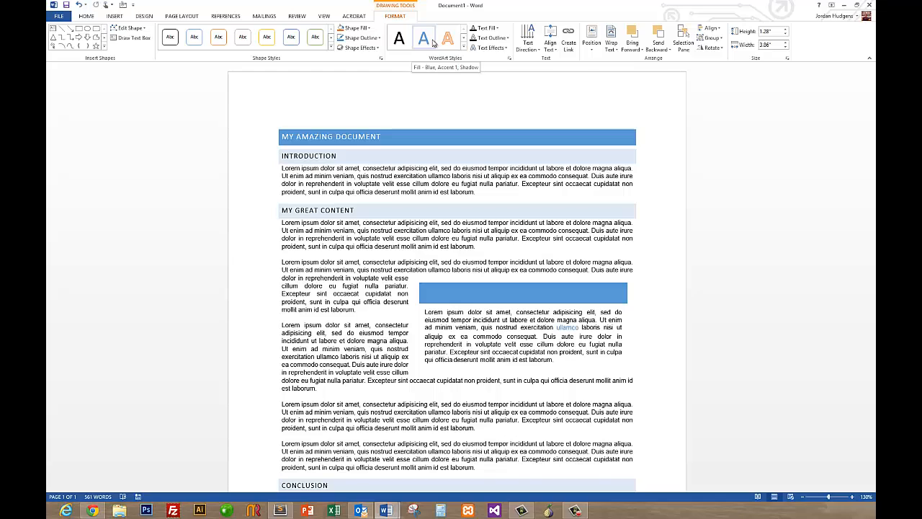
pyautogui.moveTo(399, 37)
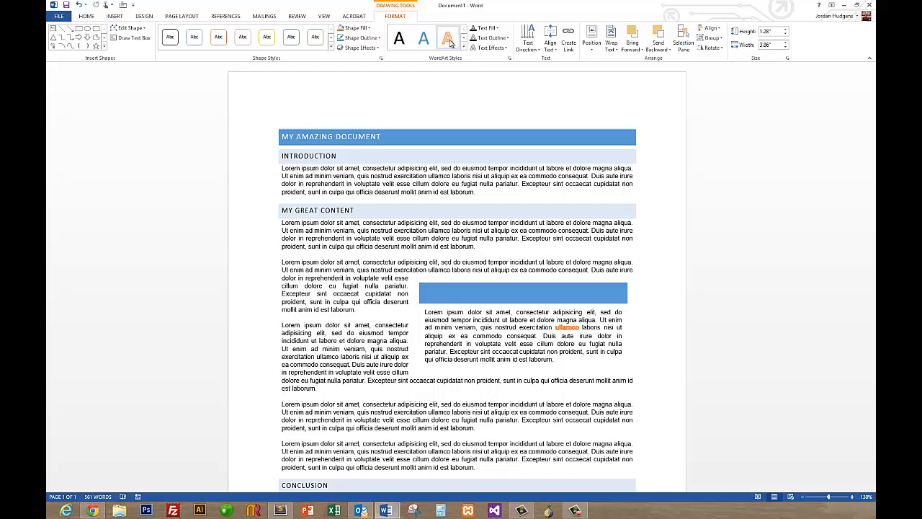
pyautogui.click(448, 36)
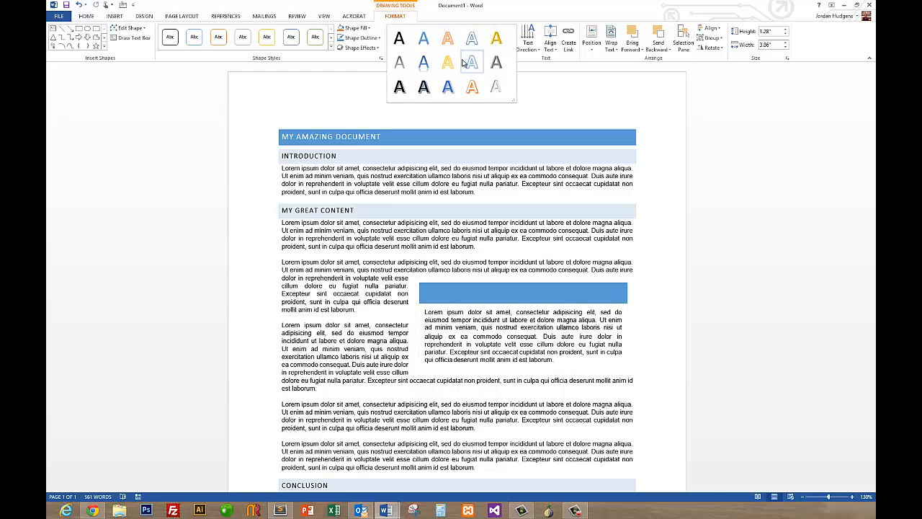
pyautogui.moveTo(472, 63)
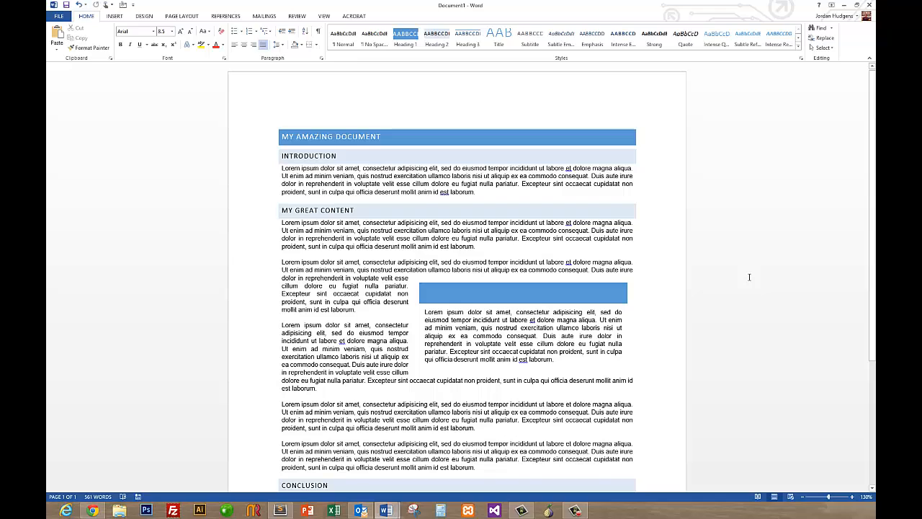
pyautogui.moveTo(667, 276)
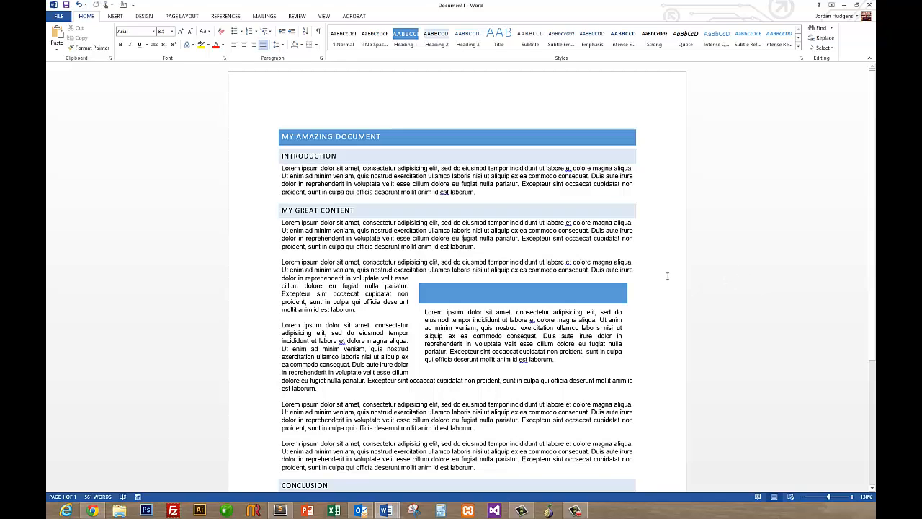